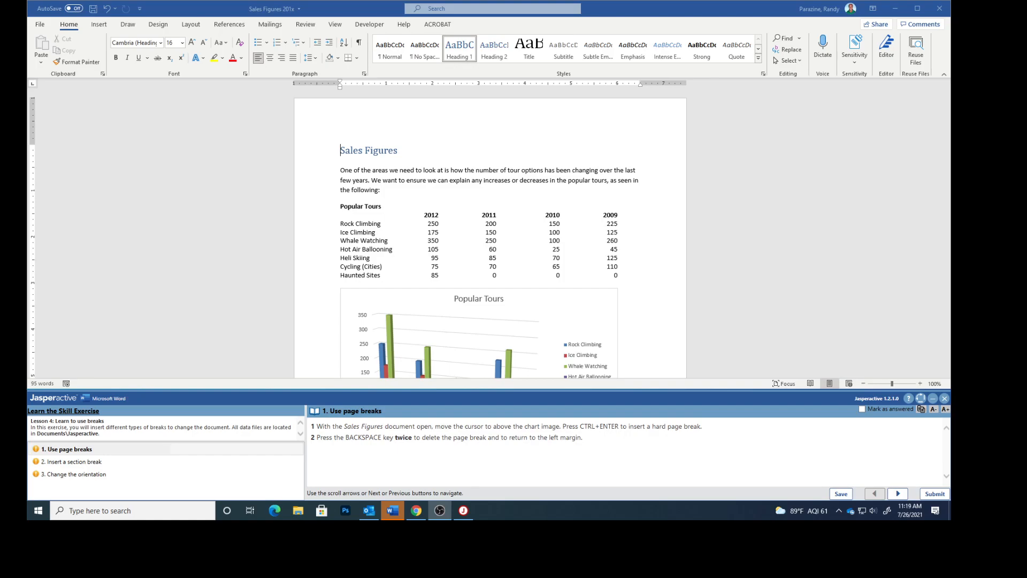
{"action": "mouse_move", "coordinate": [321, 194]}
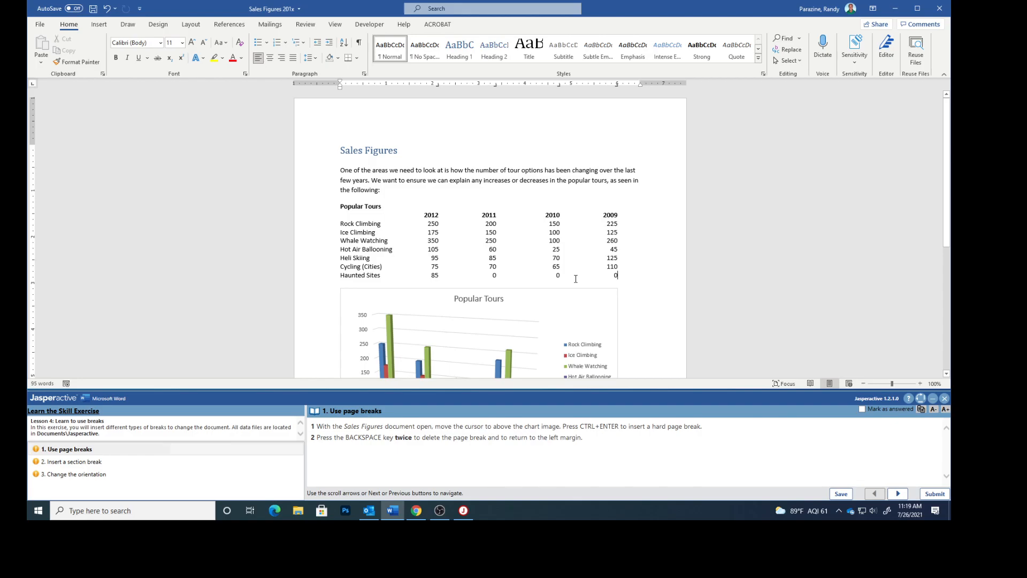
Step: Insert a page break above the Popular Tours chart, then remove it again
{"action": "key", "text": "ctrl+enter"}
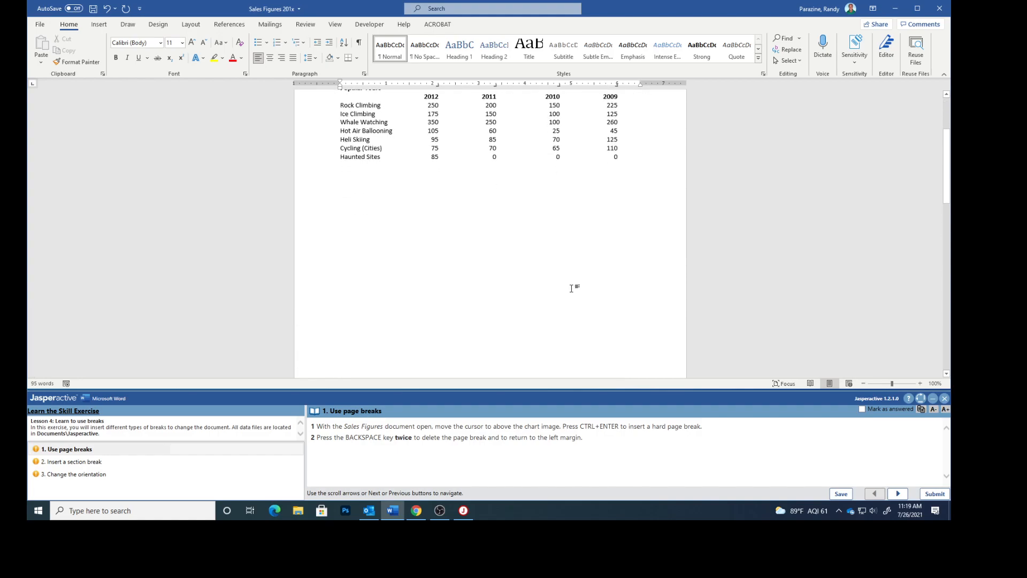
{"action": "key", "text": "ctrl+enter"}
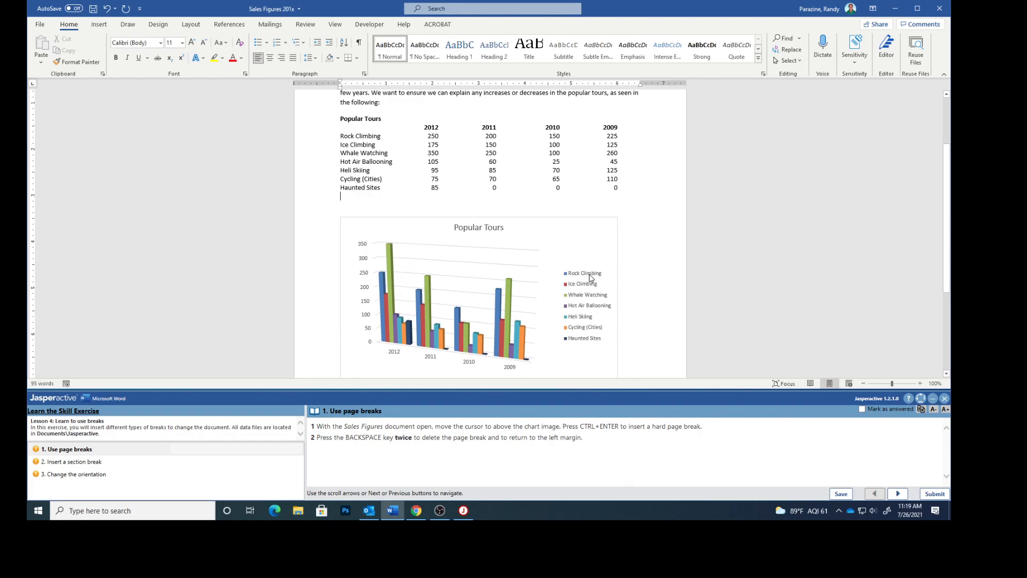
{"action": "mouse_move", "coordinate": [459, 418]}
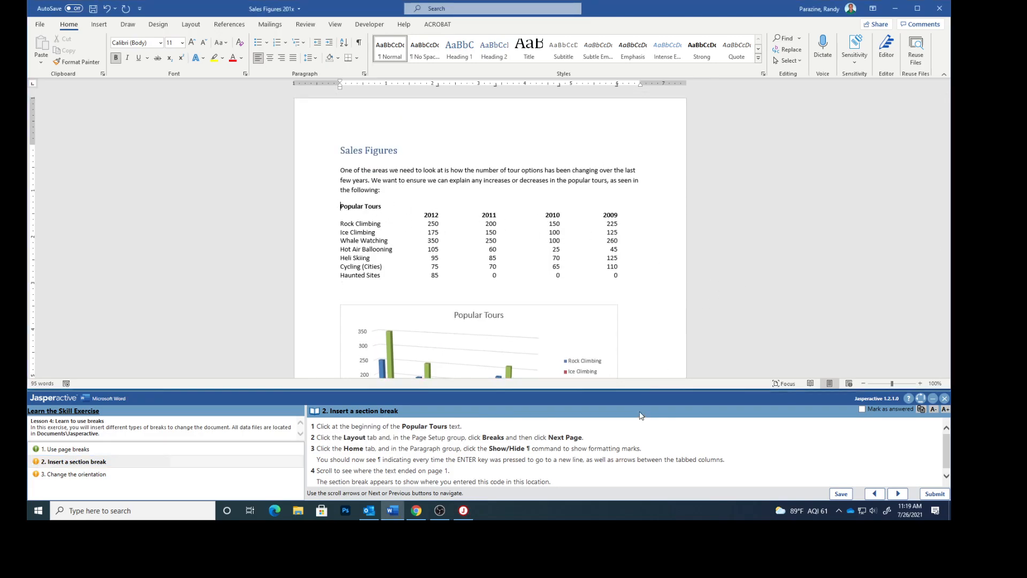
{"action": "mouse_move", "coordinate": [242, 236]}
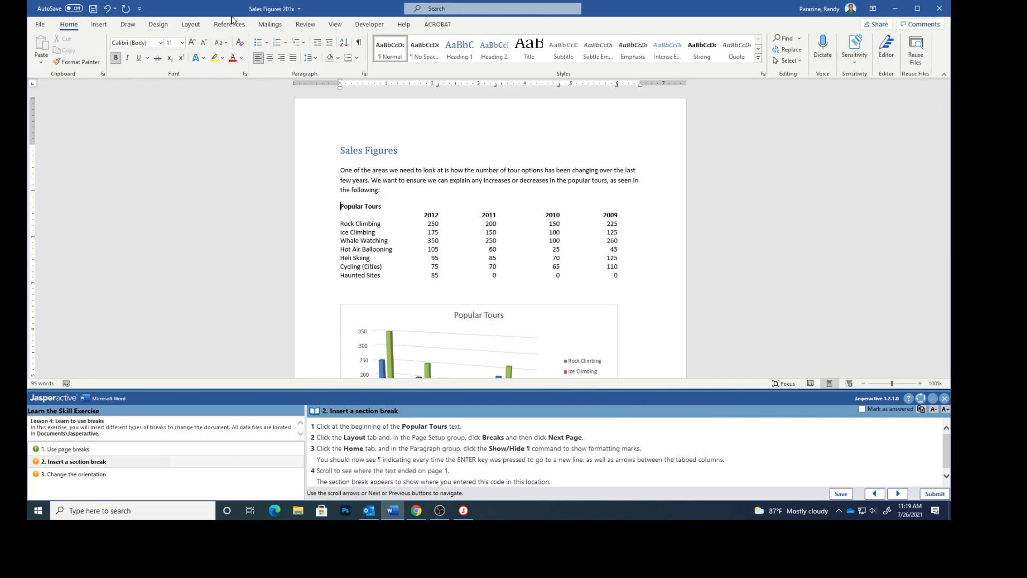
Step: Insert a Next Page section break before the Popular Tours heading
{"action": "left_click", "coordinate": [190, 25]}
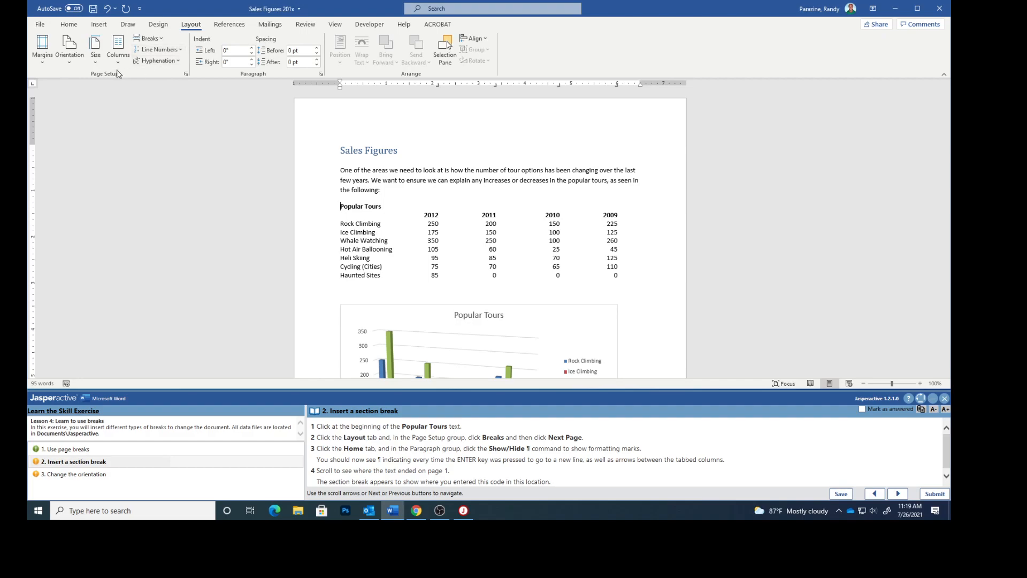
{"action": "mouse_move", "coordinate": [106, 76]}
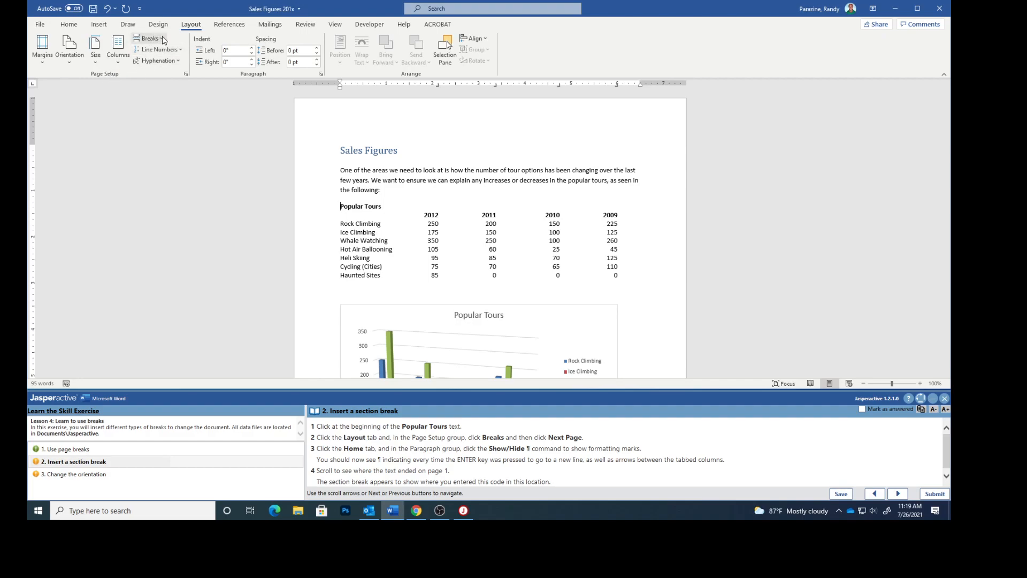
{"action": "left_click", "coordinate": [153, 38]}
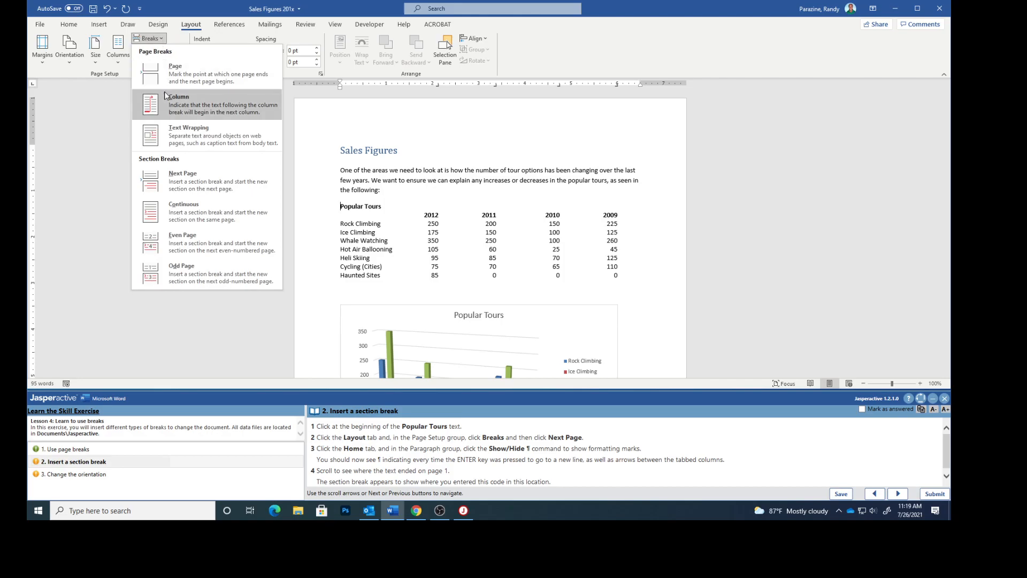
{"action": "left_click", "coordinate": [182, 181]}
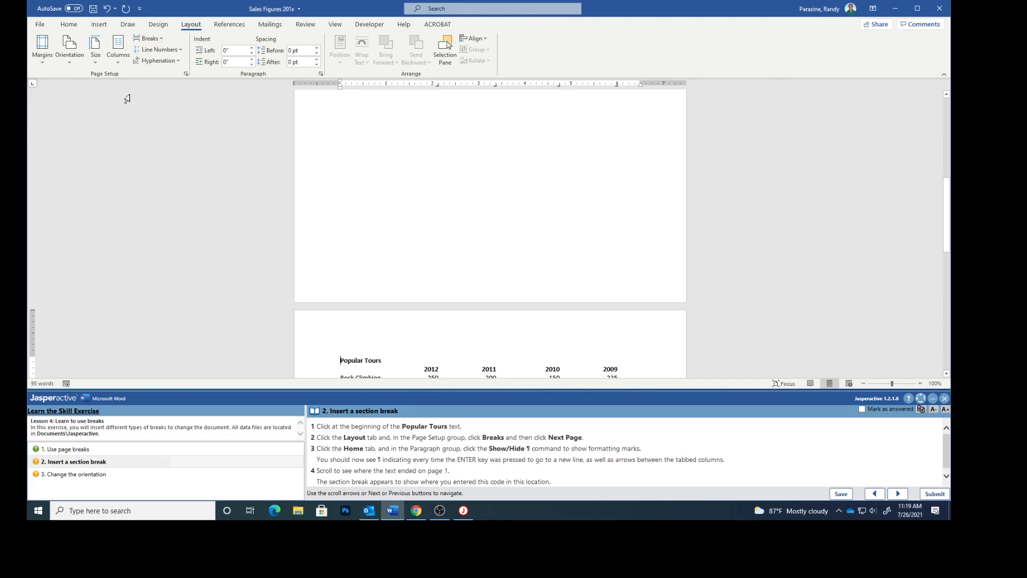
Step: Turn on Show/Hide ¶ formatting marks to reveal the Next Page section break marker
{"action": "left_click", "coordinate": [68, 24]}
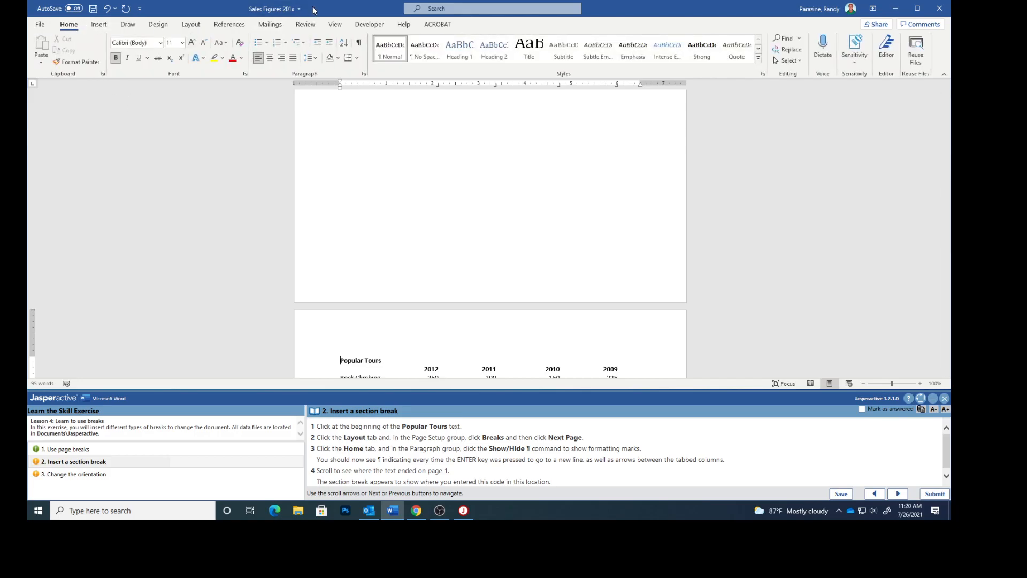
{"action": "left_click", "coordinate": [358, 42]}
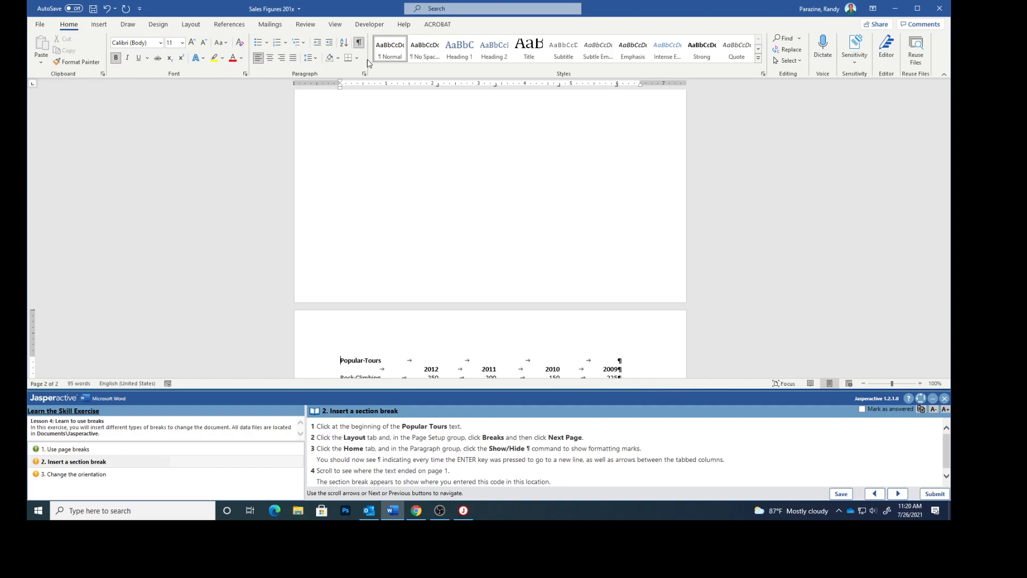
{"action": "mouse_move", "coordinate": [634, 293]}
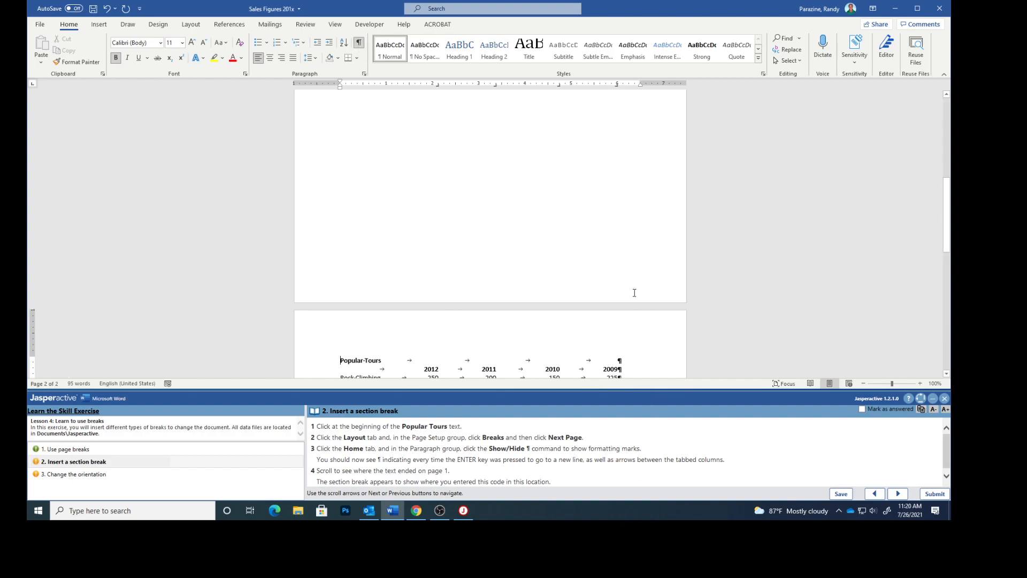
{"action": "mouse_move", "coordinate": [595, 288]}
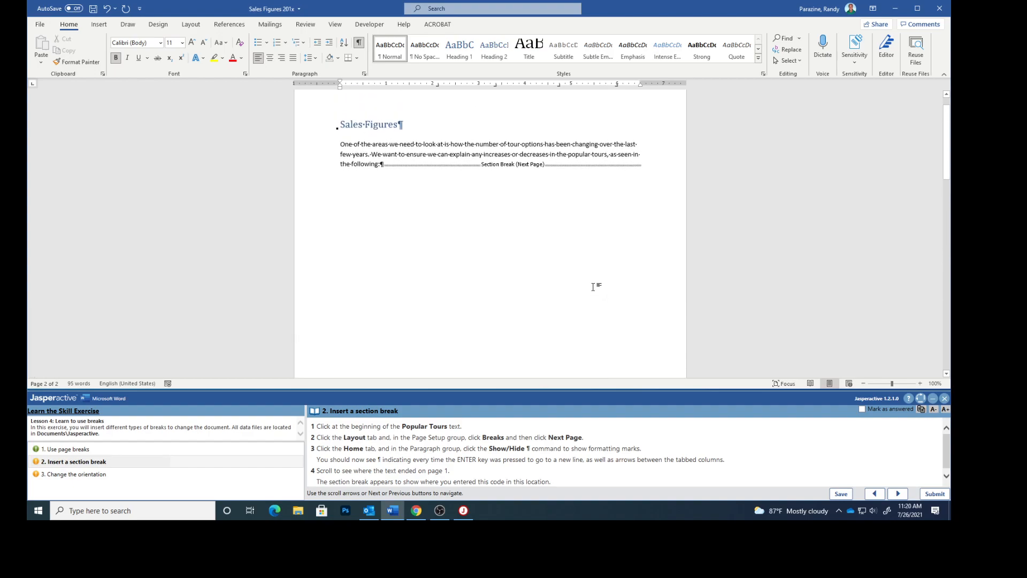
{"action": "scroll", "scroll_direction": "down", "scroll_amount": 3}
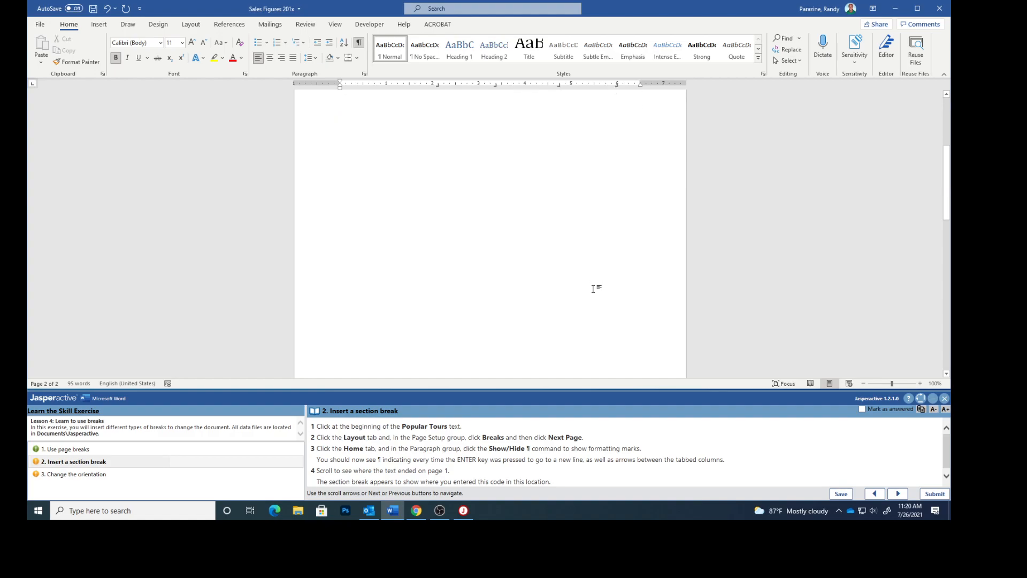
{"action": "scroll", "scroll_direction": "down", "scroll_amount": 3}
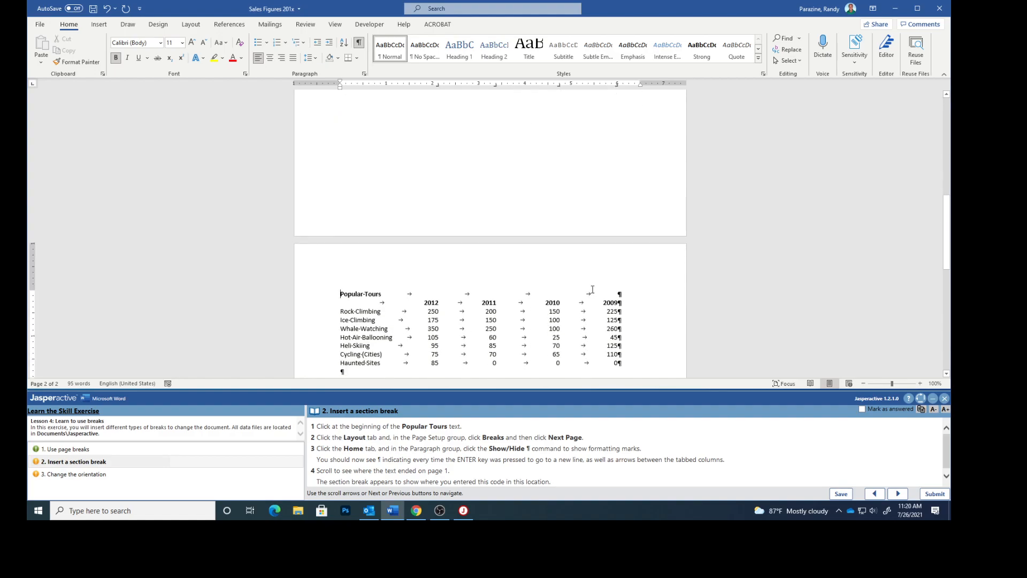
{"action": "scroll", "scroll_direction": "down", "scroll_amount": 3}
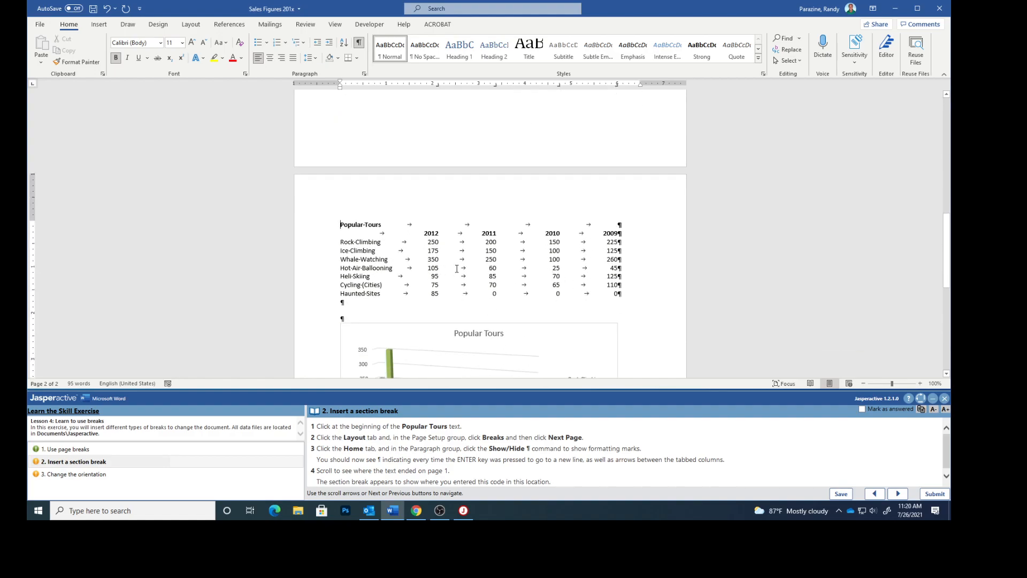
{"action": "scroll", "scroll_direction": "down", "scroll_amount": 3}
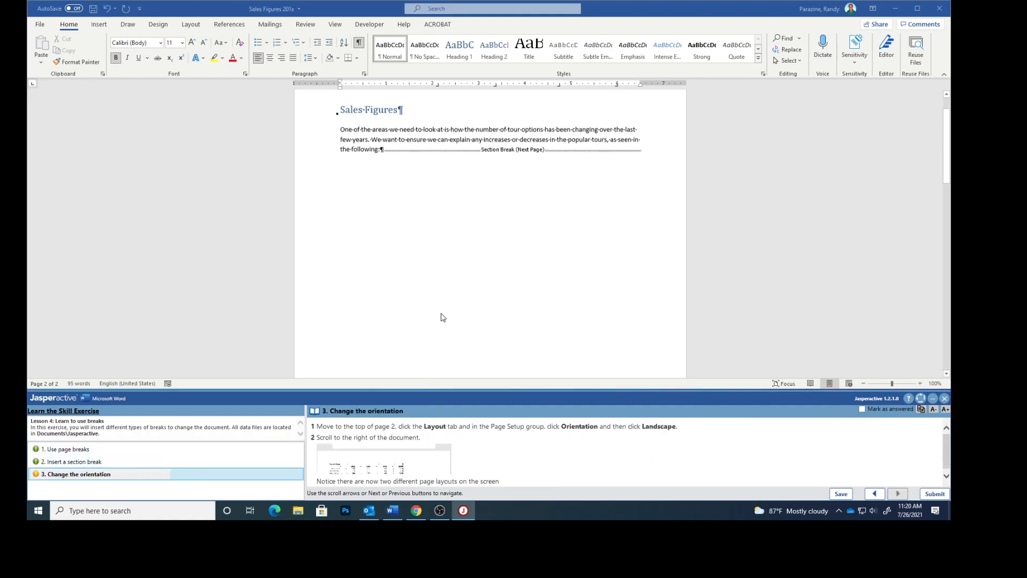
Step: Change the second page's orientation to landscape
{"action": "scroll", "scroll_direction": "down", "scroll_amount": 3}
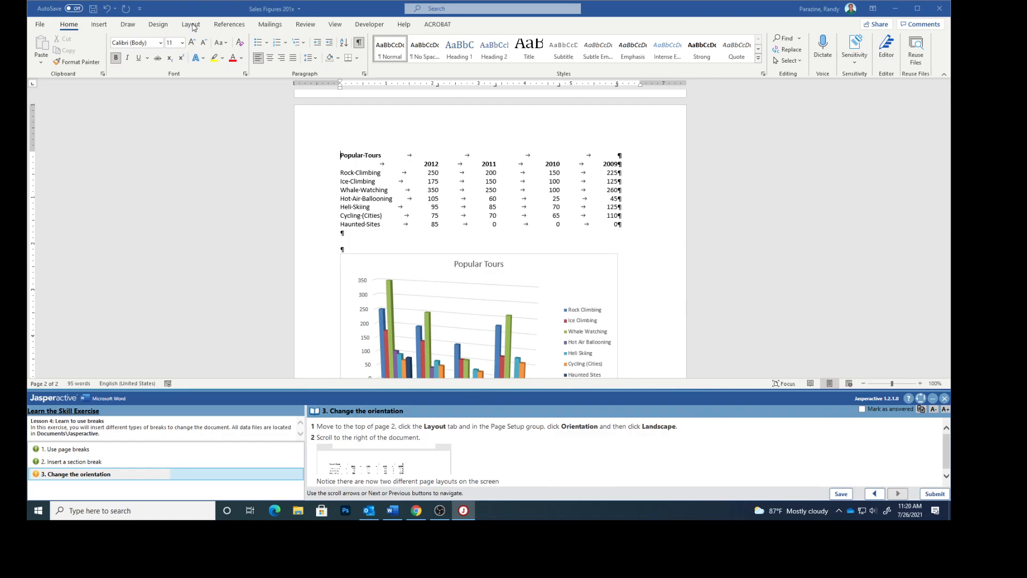
{"action": "left_click", "coordinate": [190, 24]}
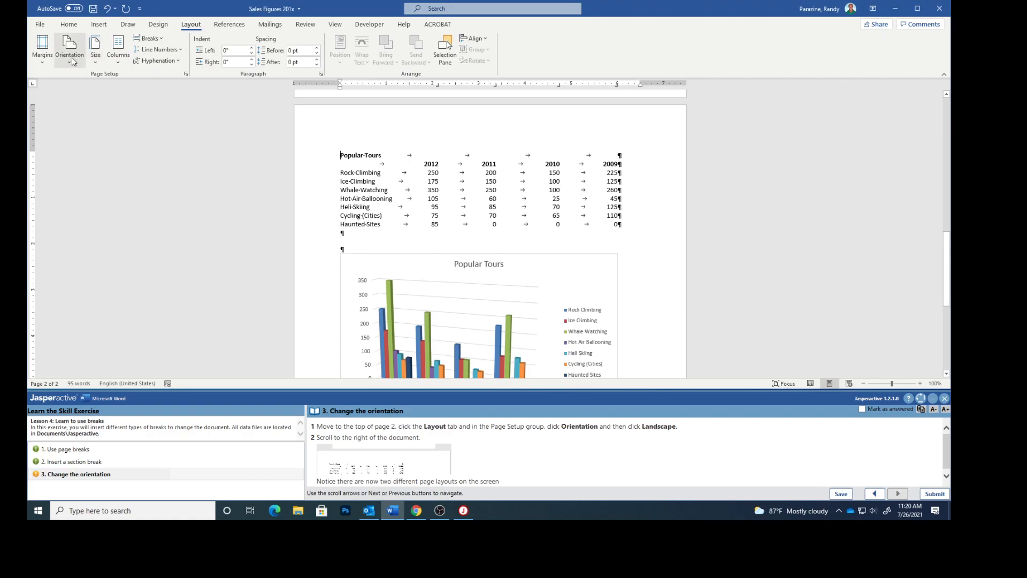
{"action": "left_click", "coordinate": [69, 47]}
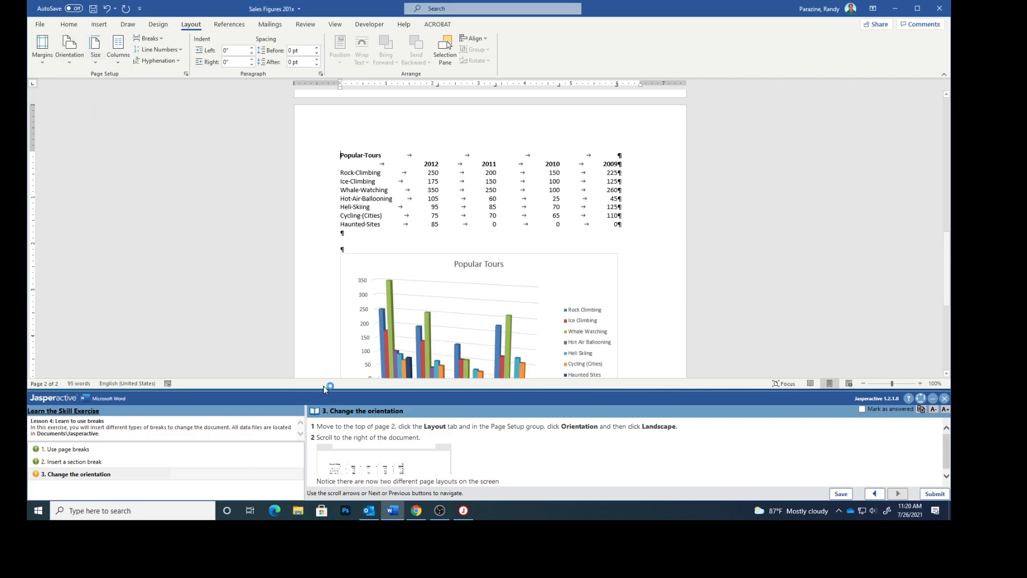
{"action": "scroll", "scroll_direction": "right", "scroll_amount": 3}
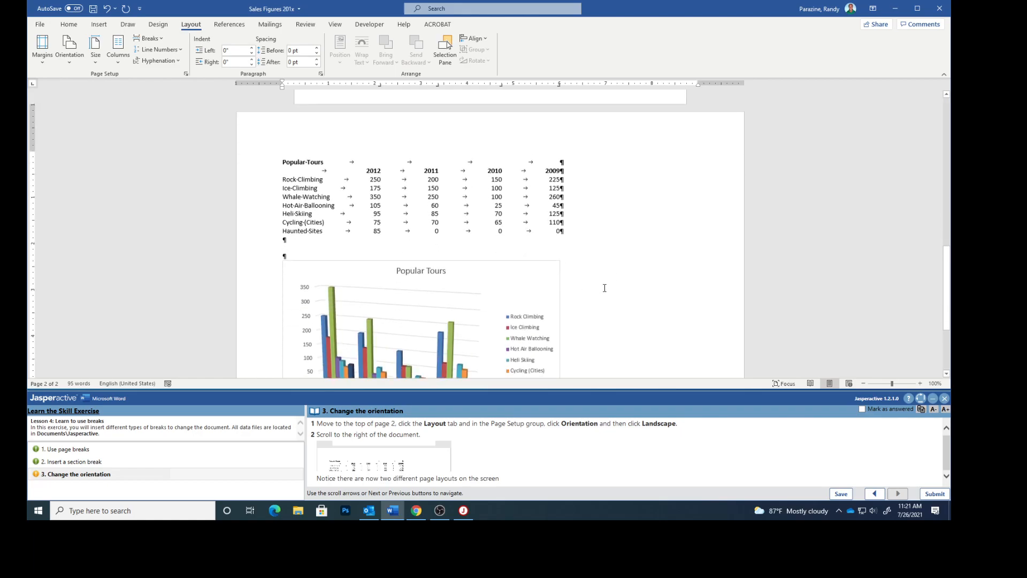
{"action": "scroll", "scroll_direction": "up", "scroll_amount": 3}
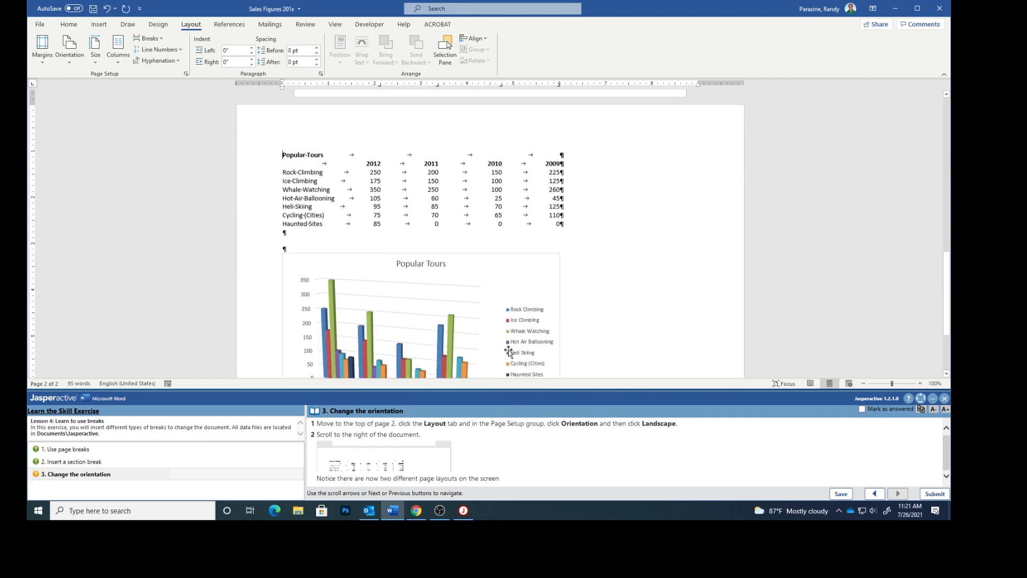
{"action": "scroll", "scroll_direction": "down", "scroll_amount": 3}
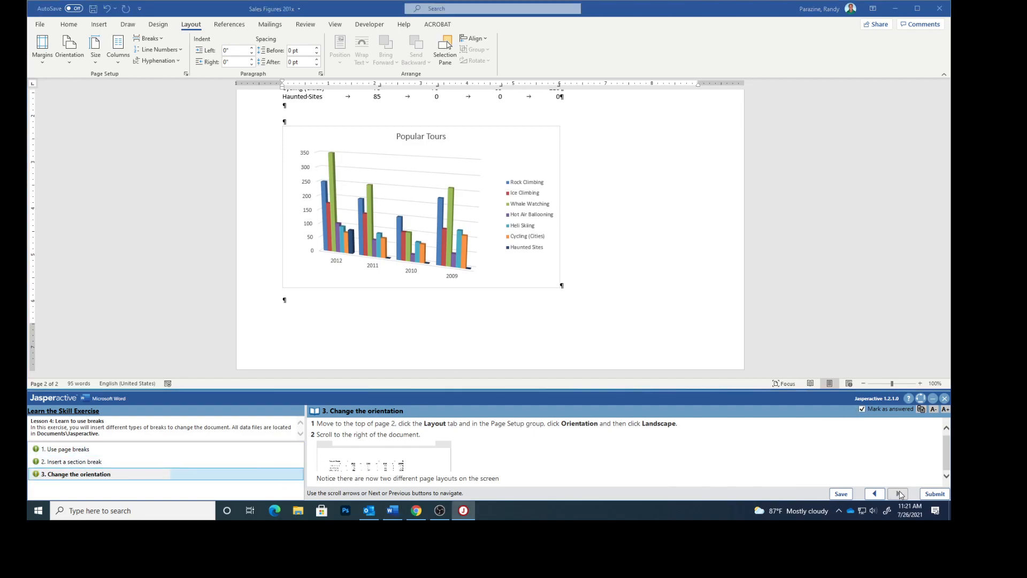
Step: Submit the exercise and confirm submitting the results
{"action": "left_click", "coordinate": [934, 493]}
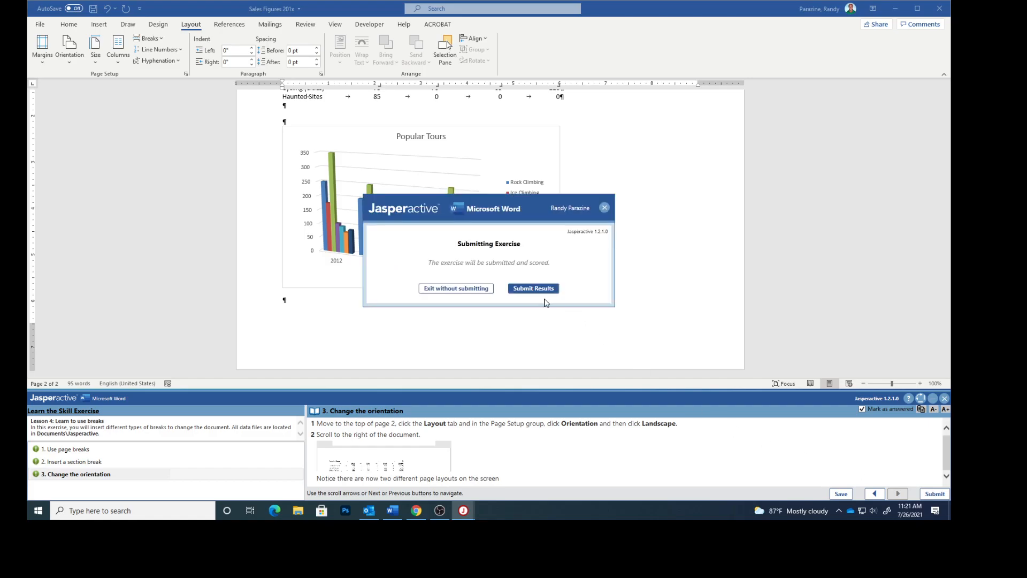
{"action": "left_click", "coordinate": [534, 288]}
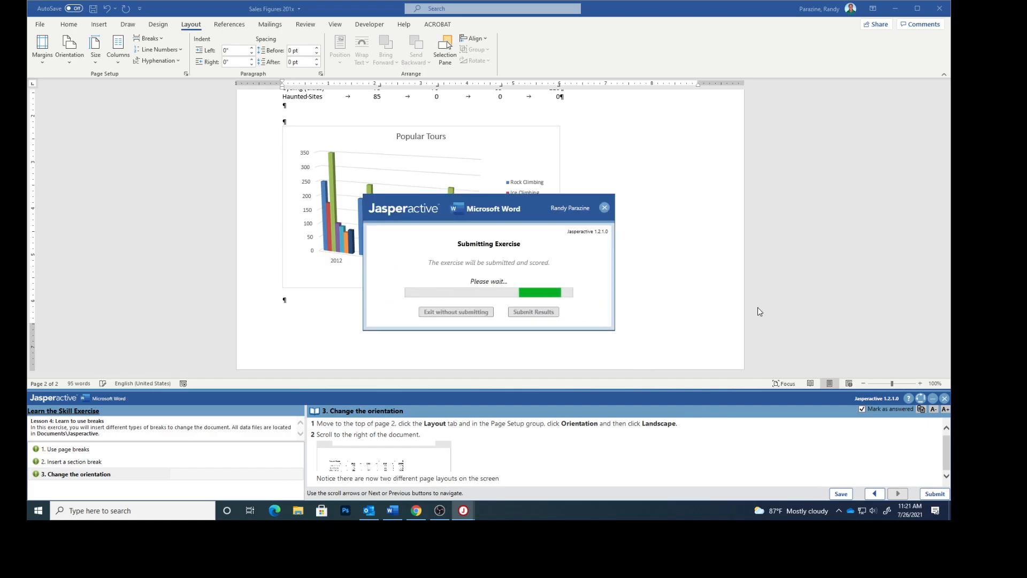
{"action": "left_click", "coordinate": [534, 312]}
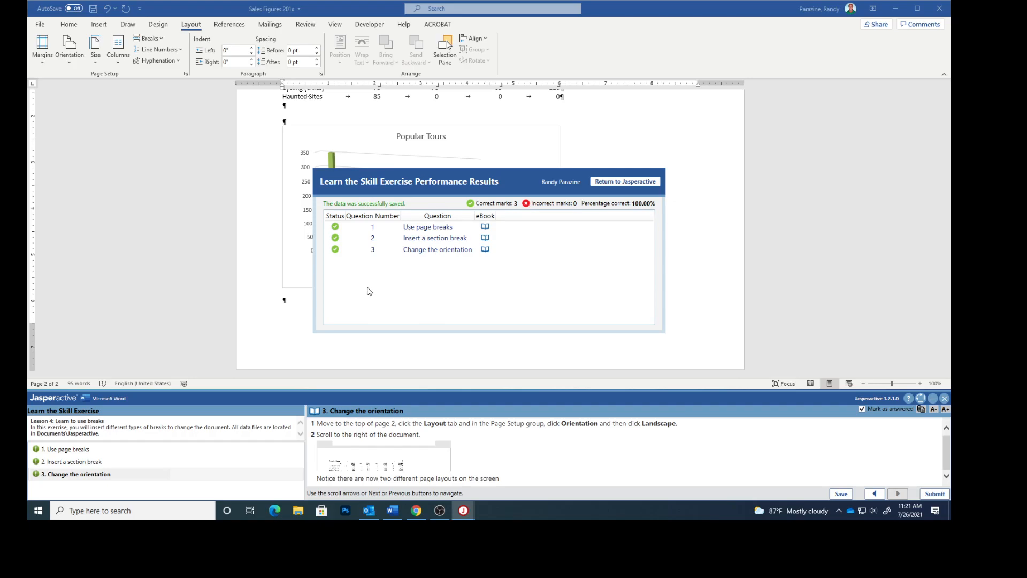